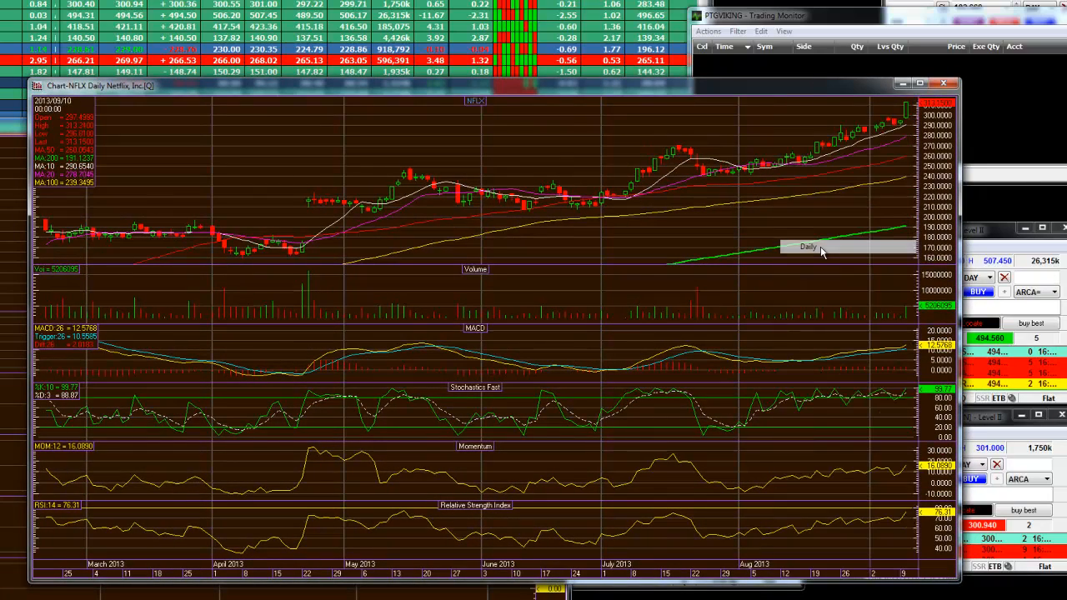
mouse_move(798, 189)
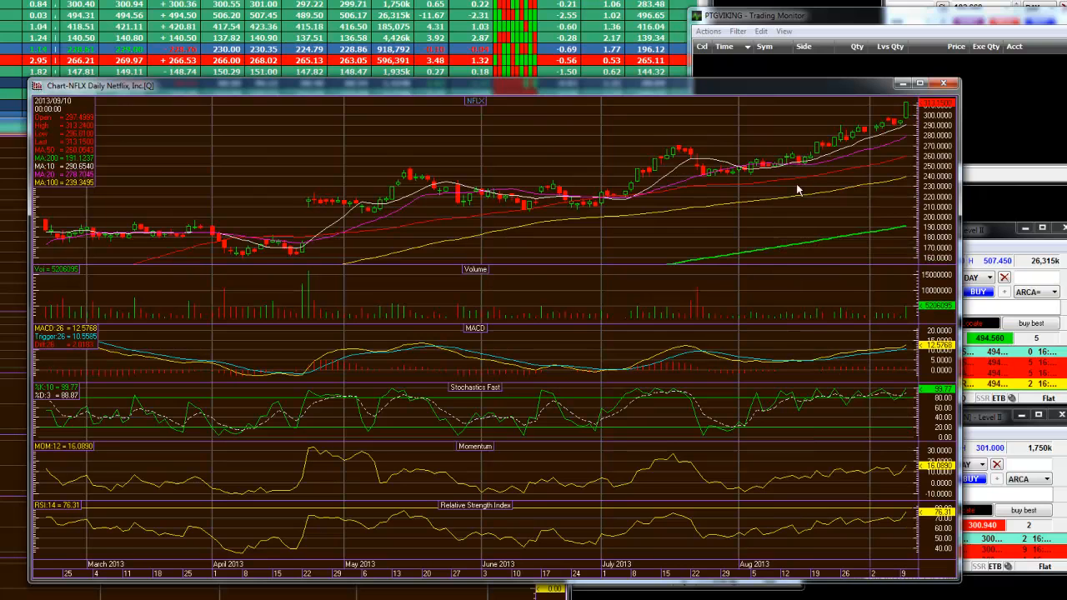
mouse_move(907, 397)
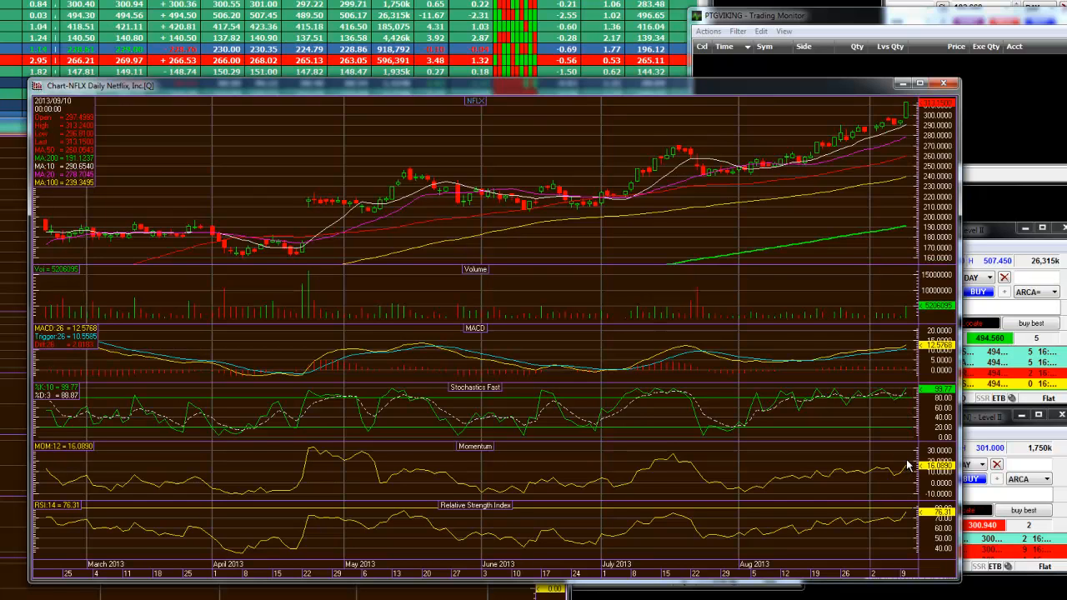
mouse_move(908, 517)
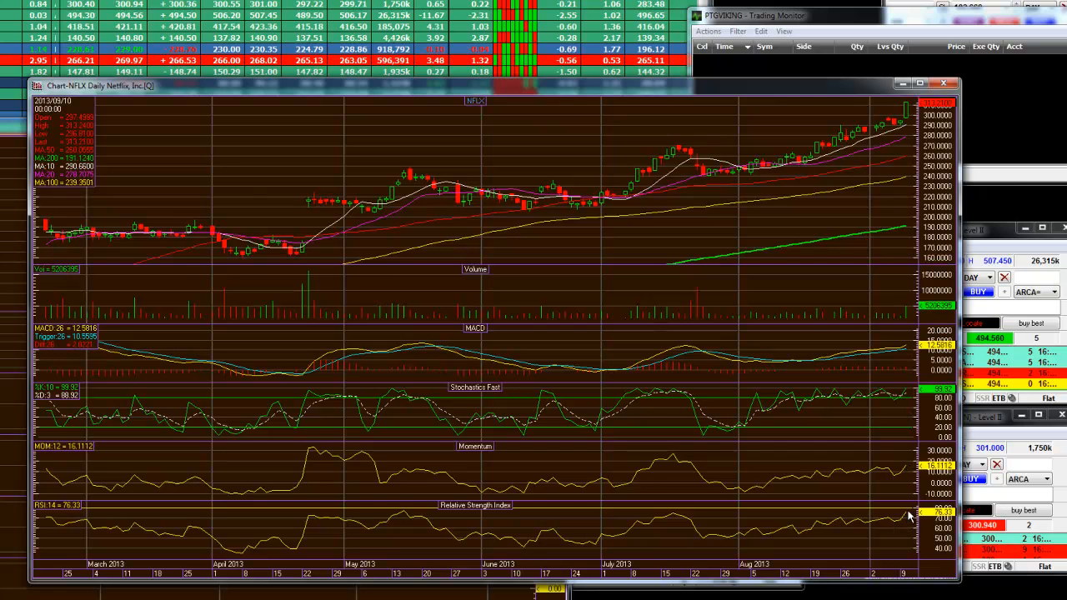
mouse_move(809, 241)
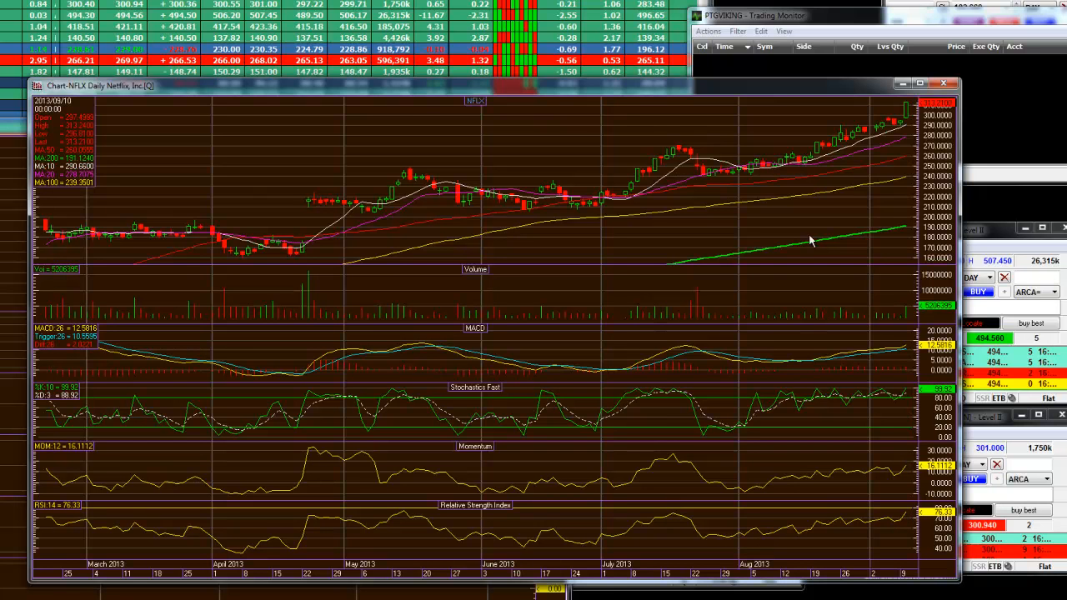
mouse_move(819, 91)
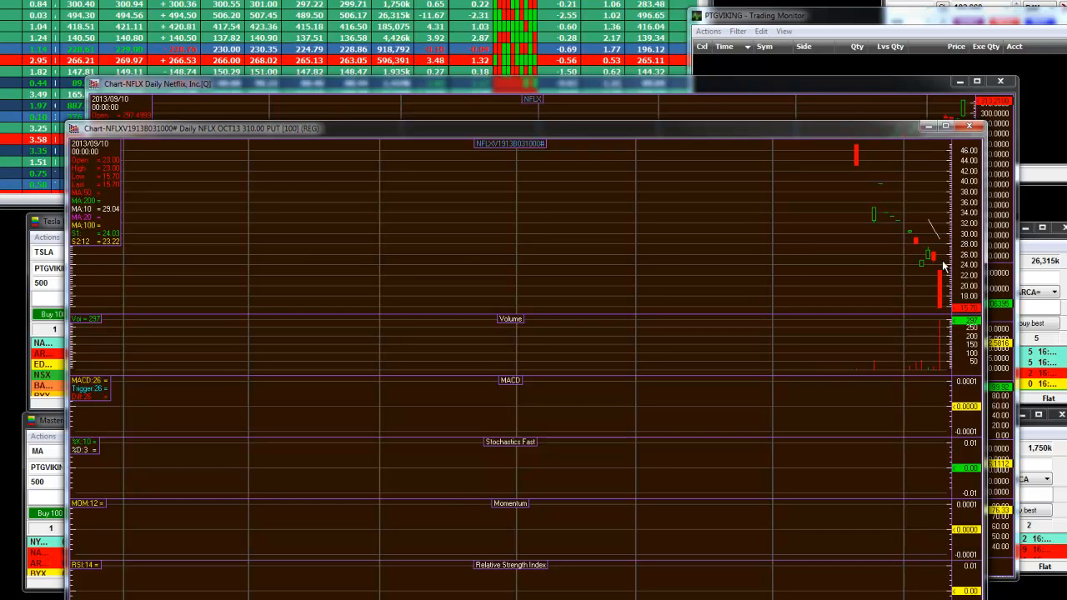
mouse_move(859, 150)
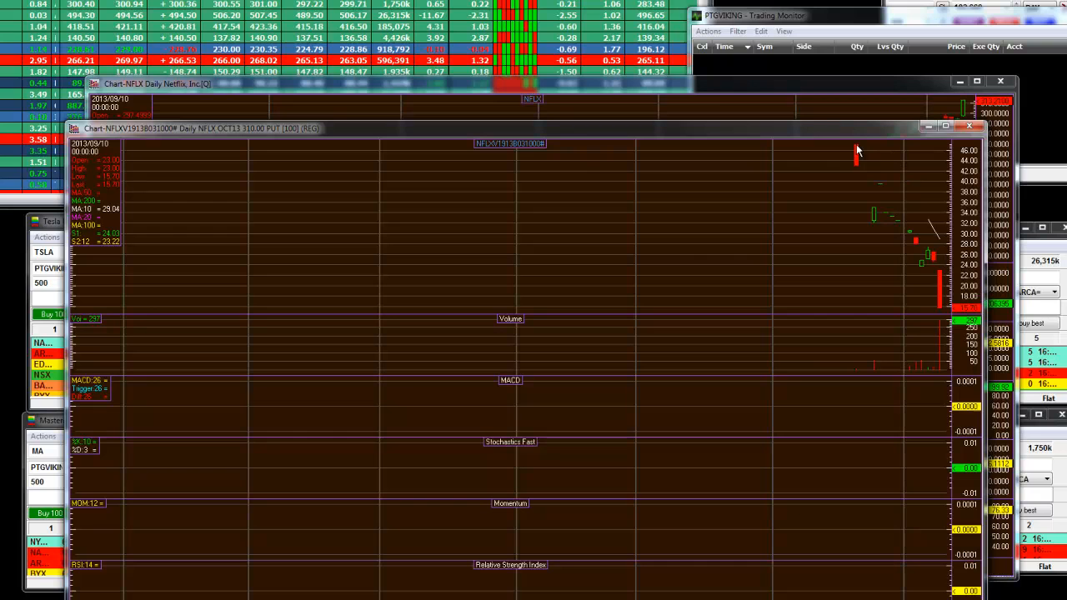
mouse_move(304, 134)
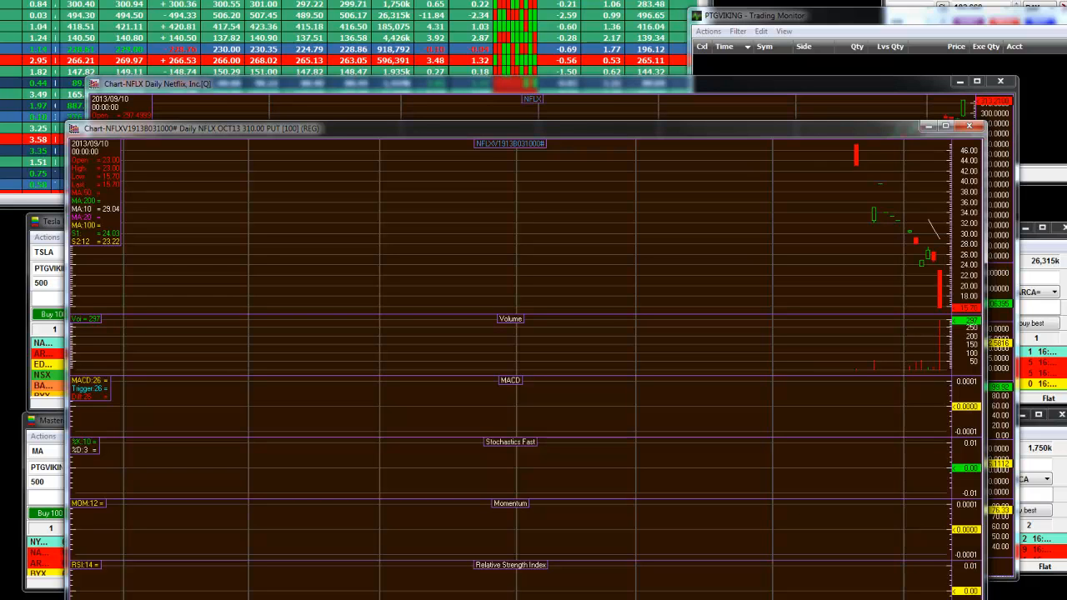
mouse_move(953, 327)
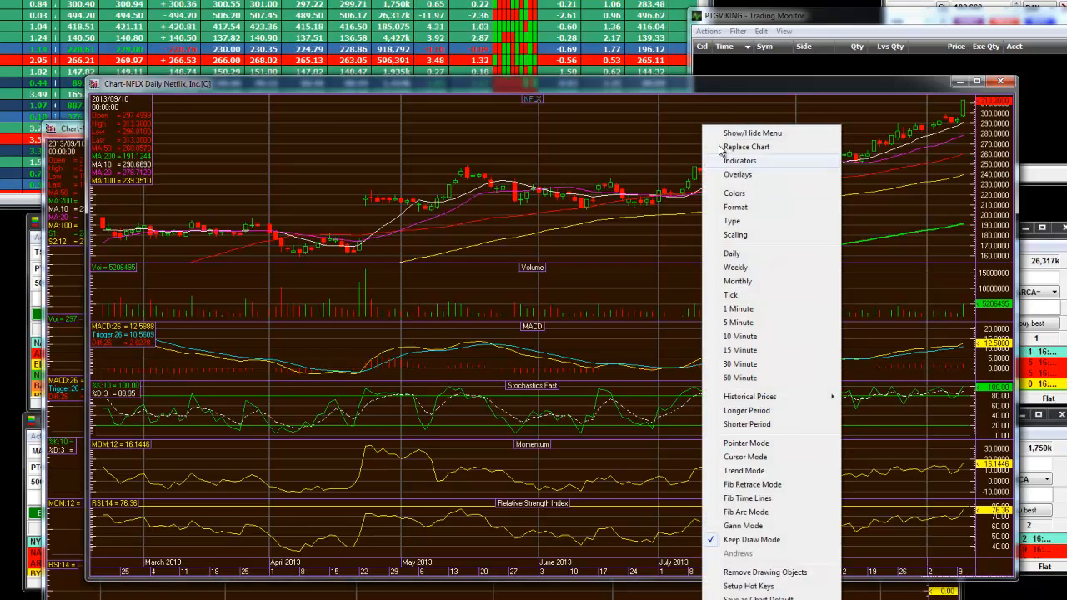
Step: Switch the NFLX chart to weekly bars, then back to daily bars
left_click(735, 266)
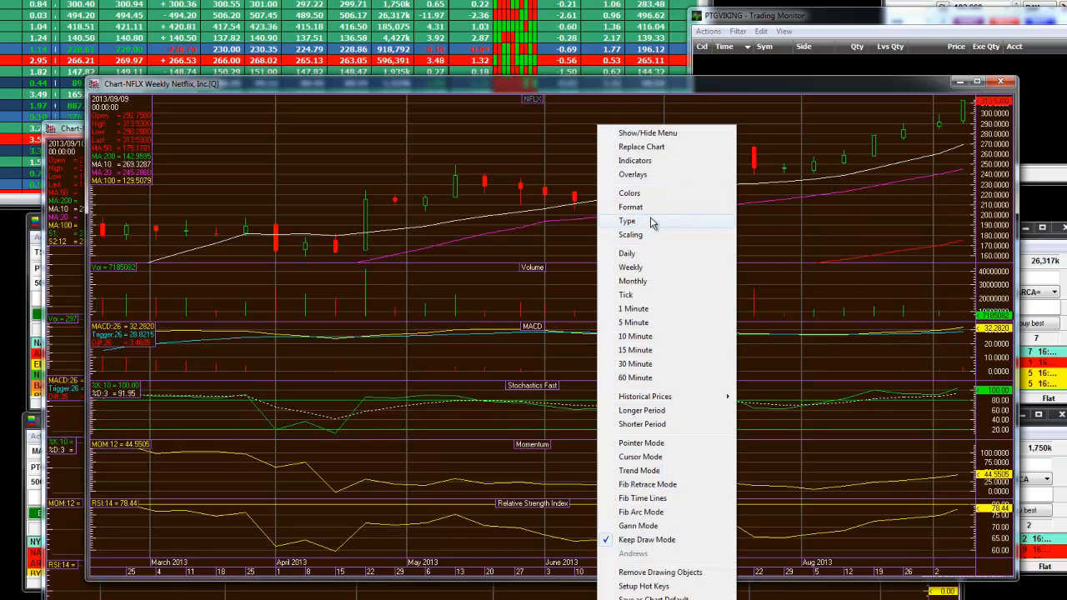
mouse_move(638, 323)
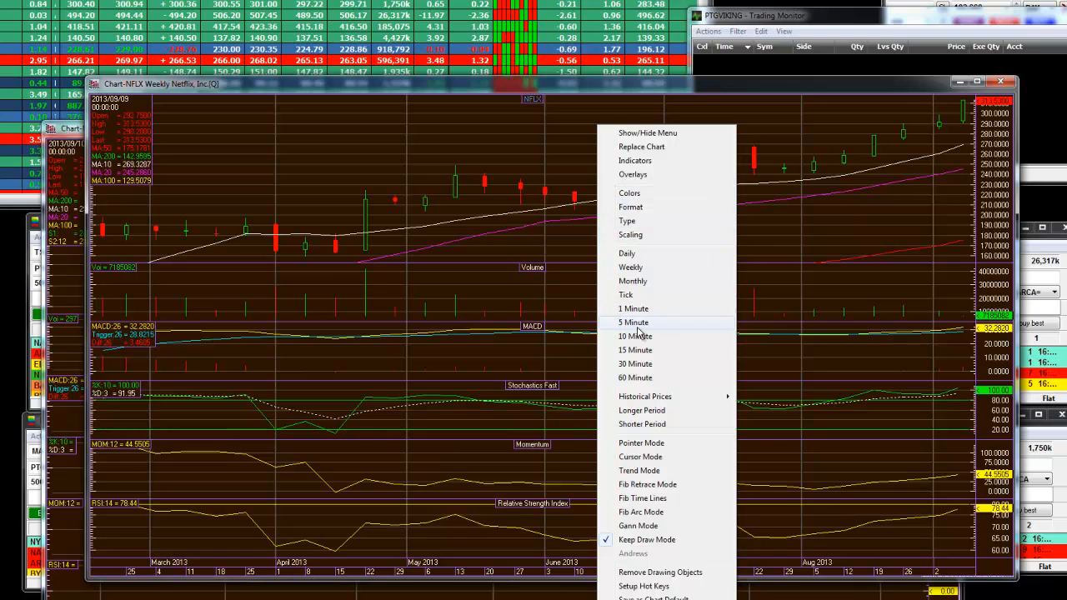
mouse_move(636, 378)
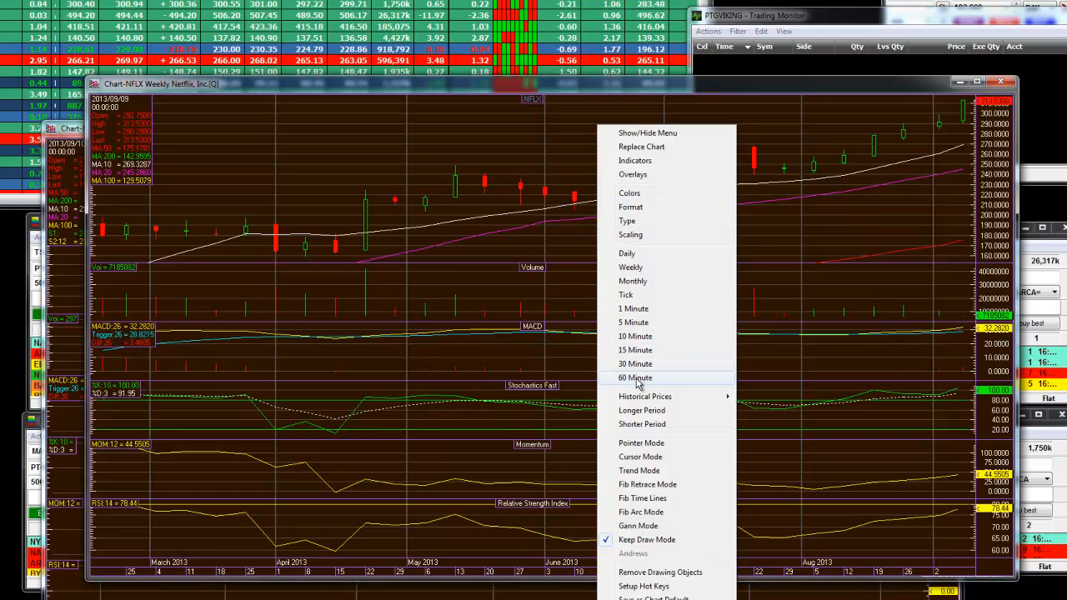
left_click(627, 253)
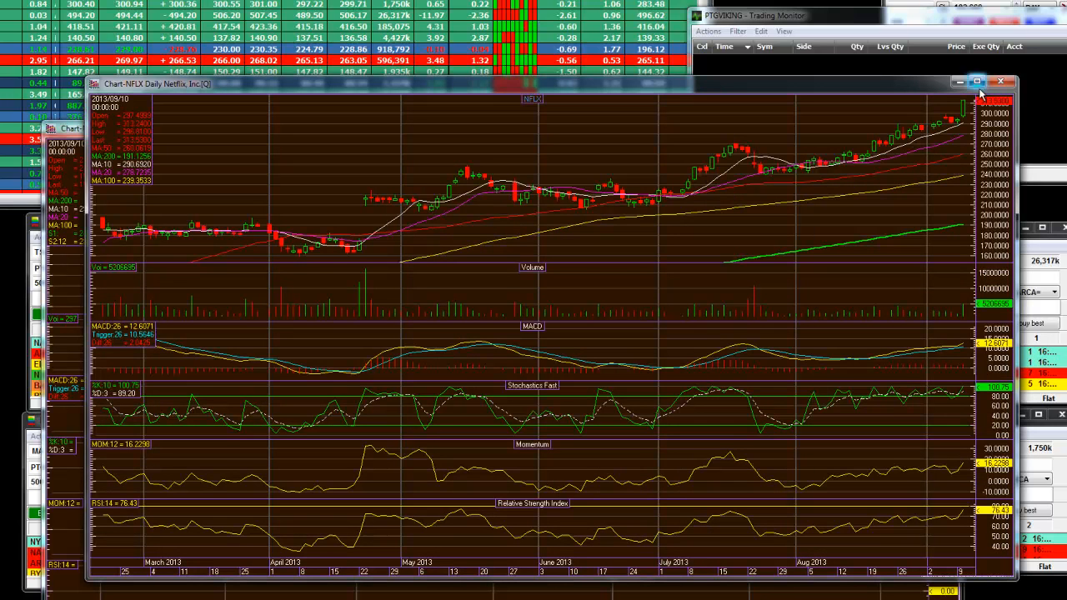
mouse_move(959, 396)
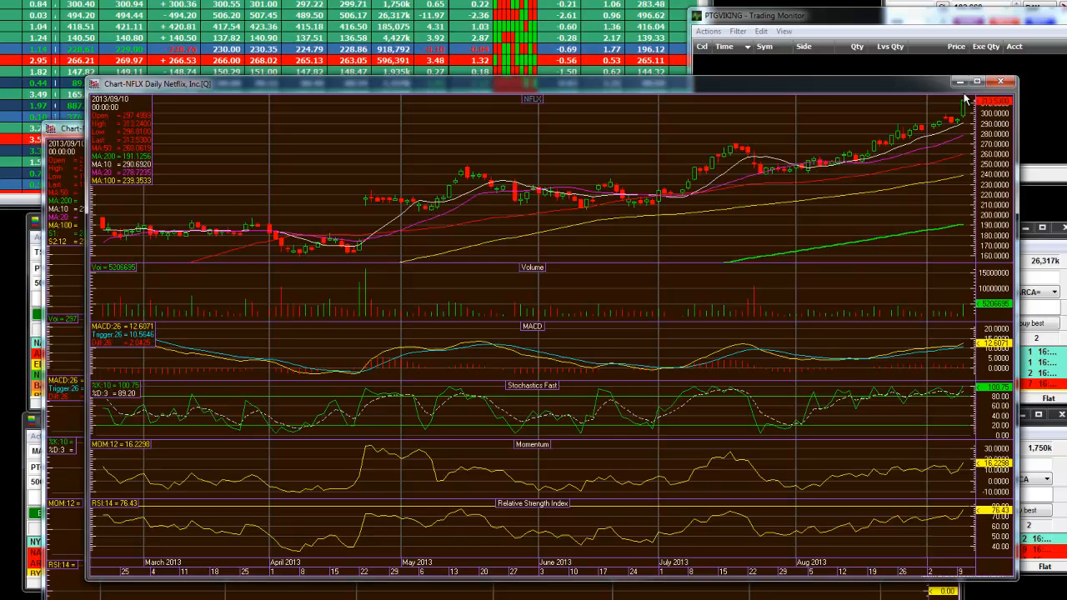
mouse_move(963, 142)
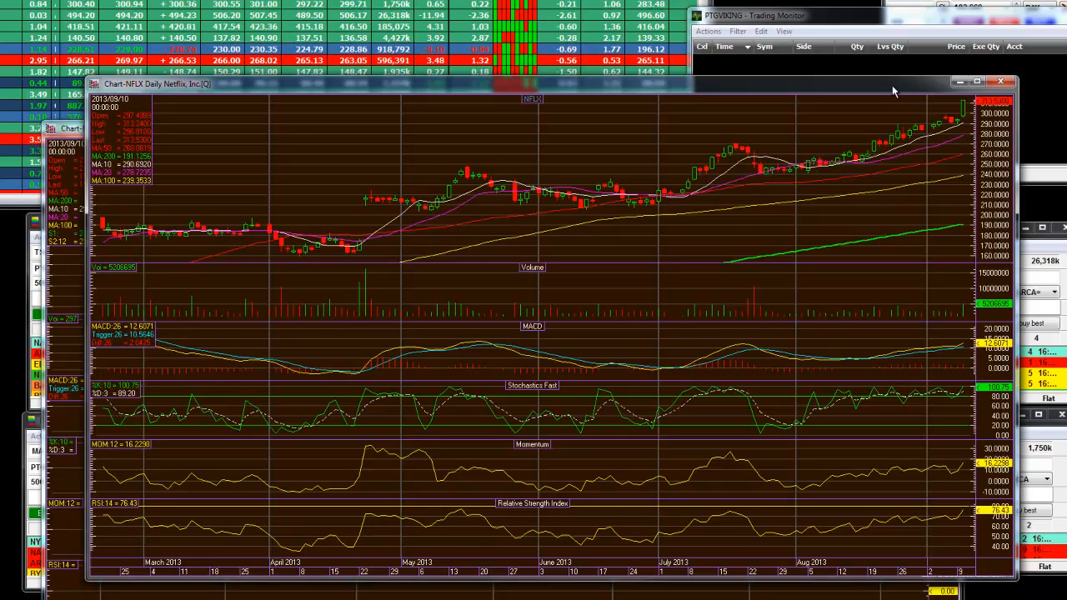
mouse_move(958, 205)
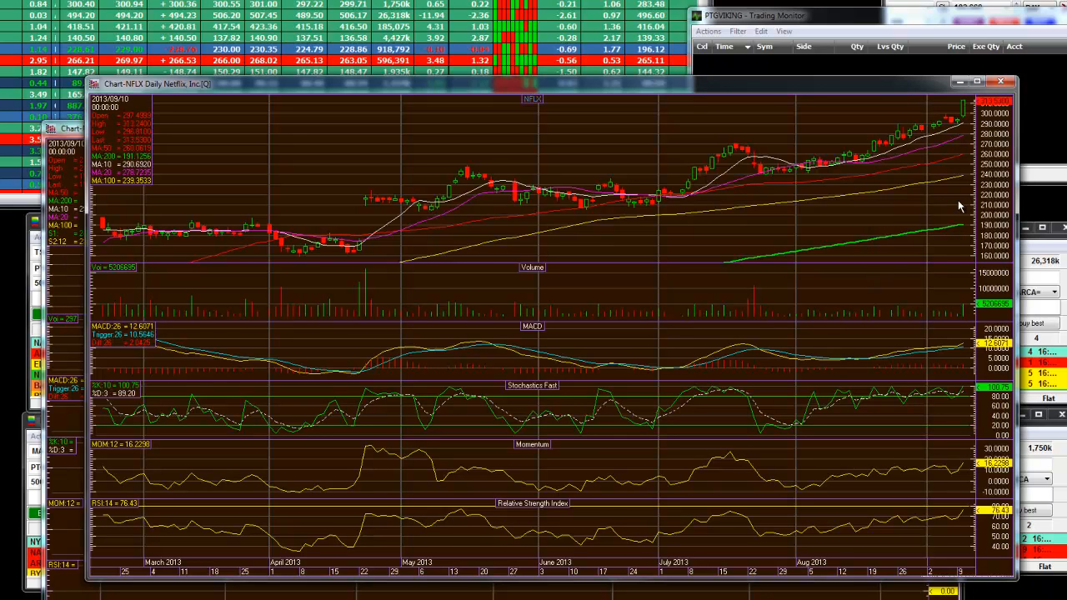
mouse_move(963, 144)
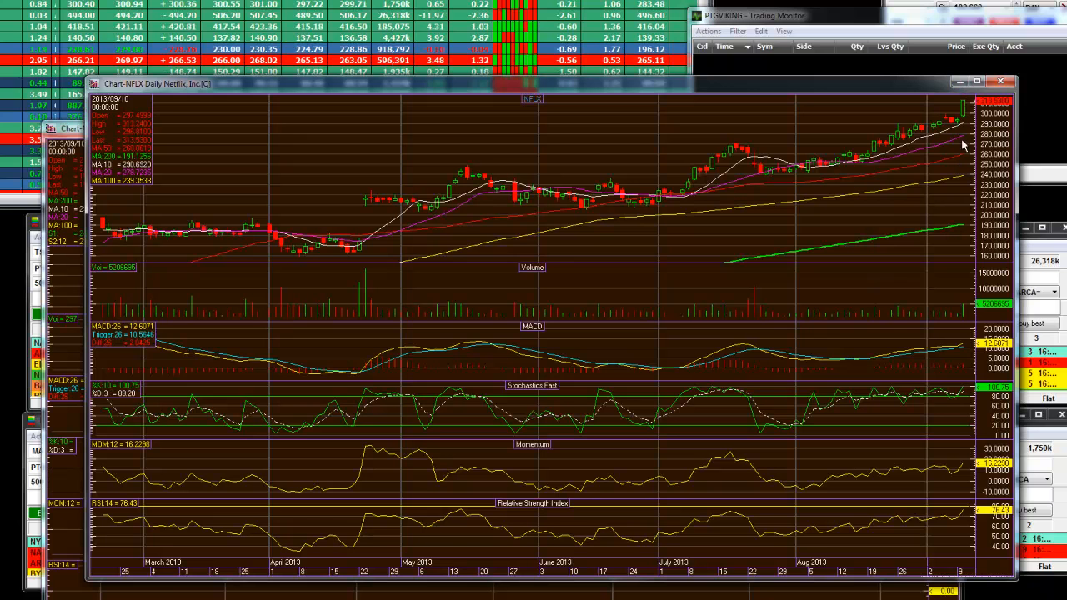
mouse_move(957, 143)
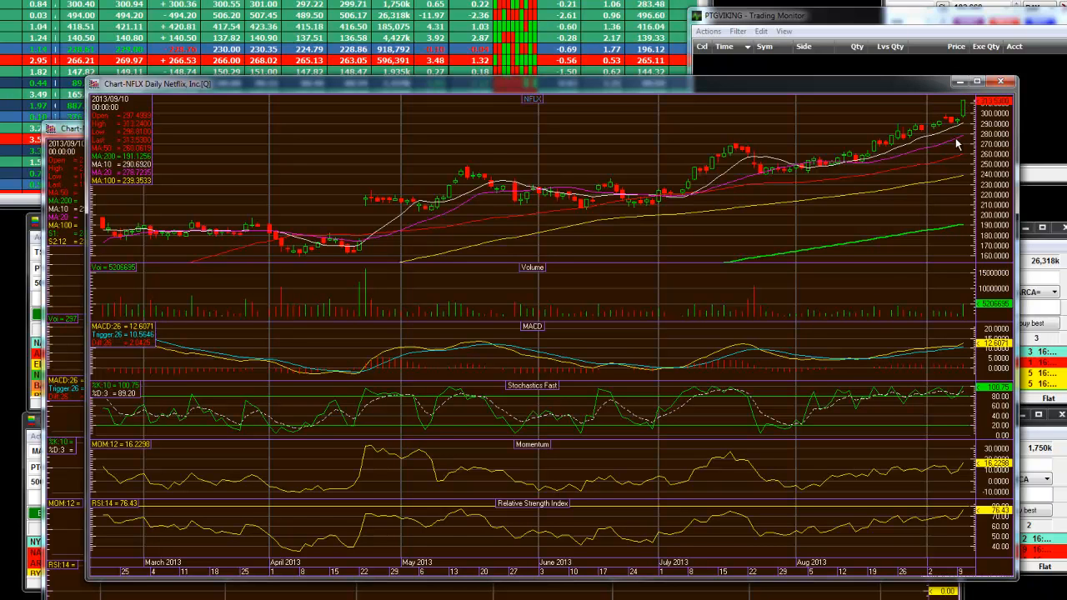
mouse_move(967, 105)
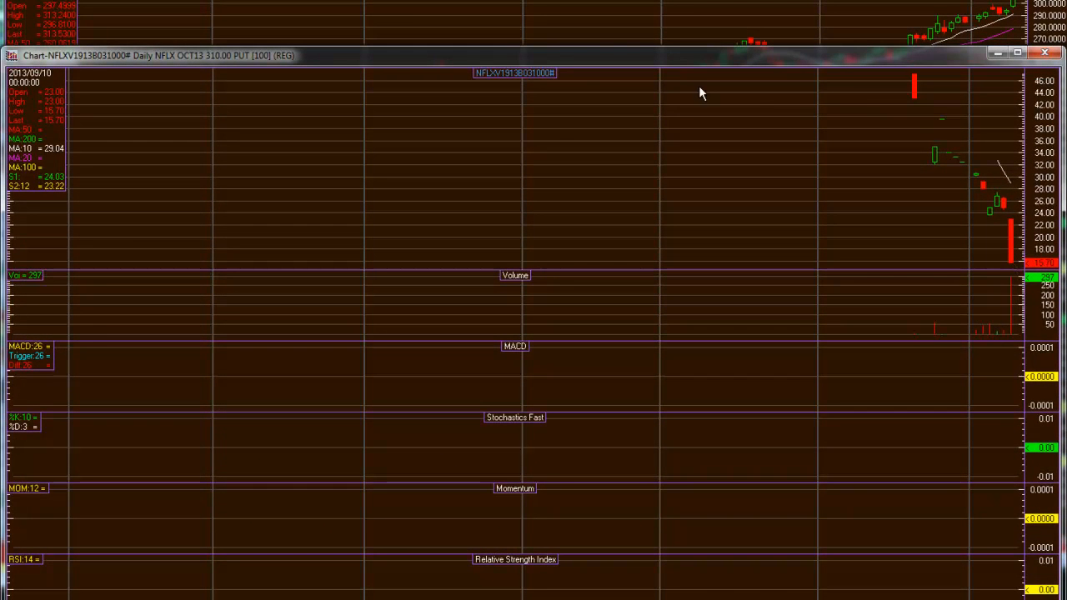
mouse_move(915, 78)
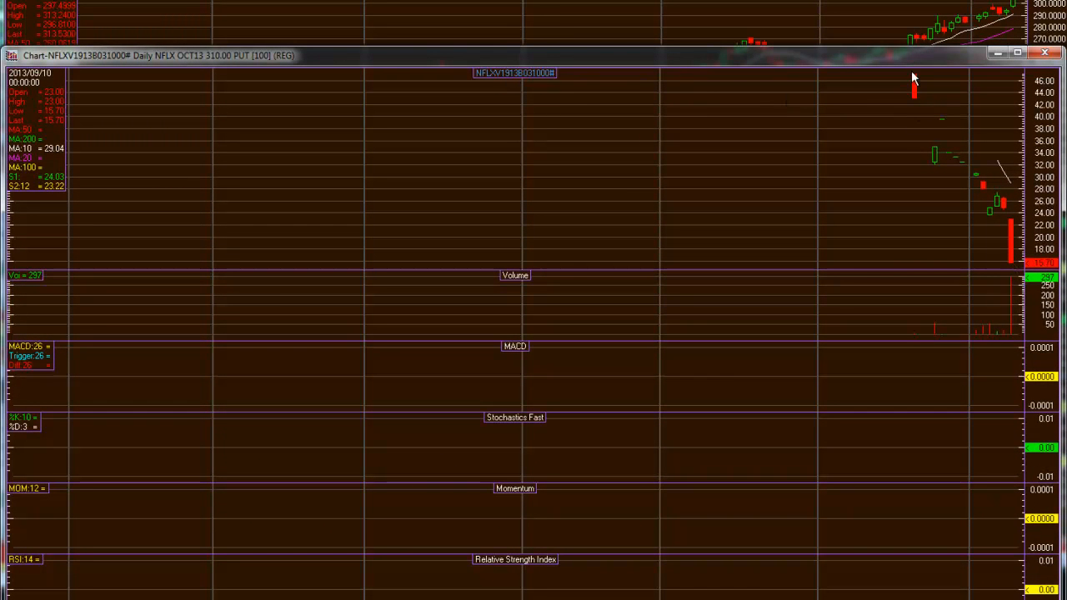
mouse_move(1000, 200)
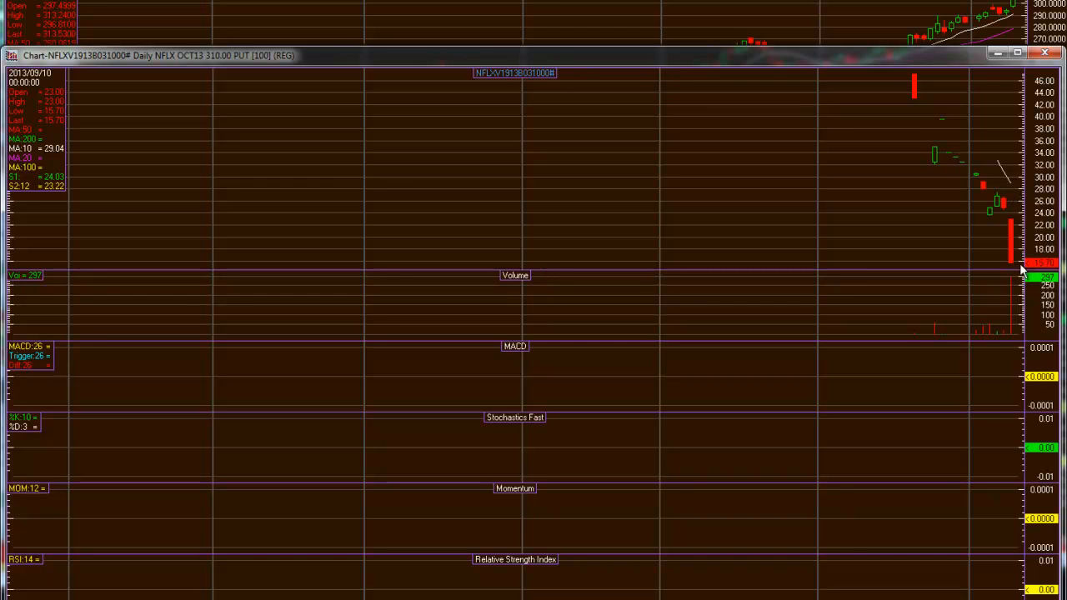
mouse_move(1019, 265)
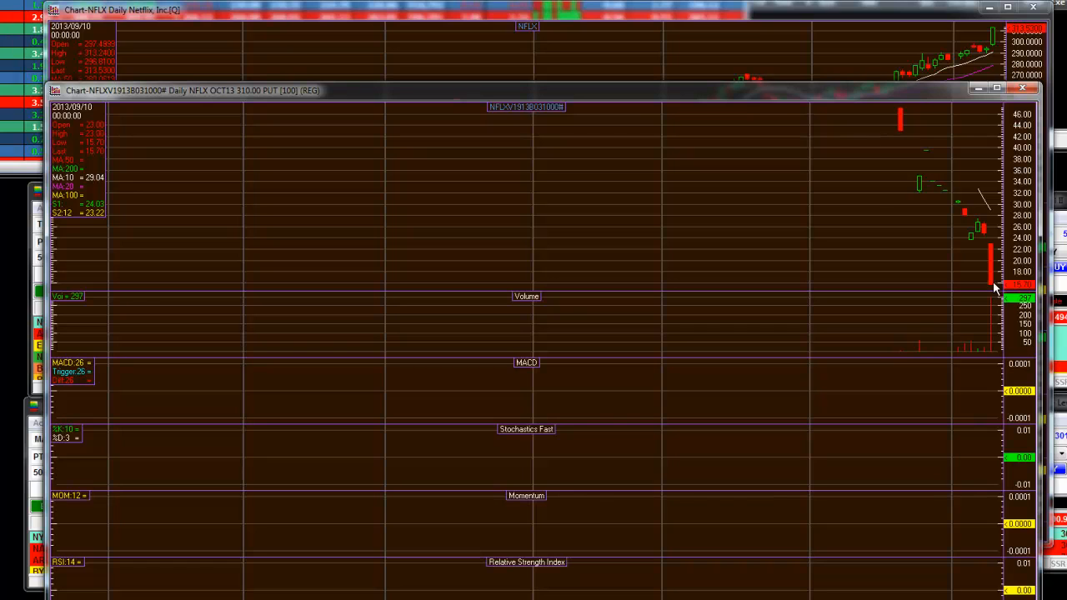
mouse_move(996, 242)
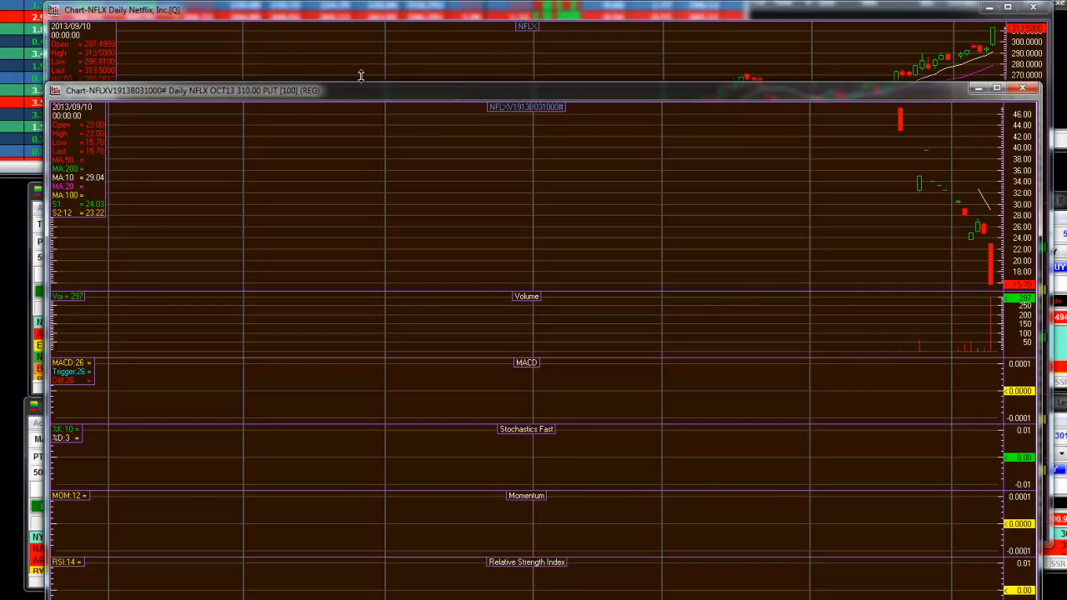
Step: Bring the NFLX daily chart forward and change it to 60 Minute bars
left_click(1022, 89)
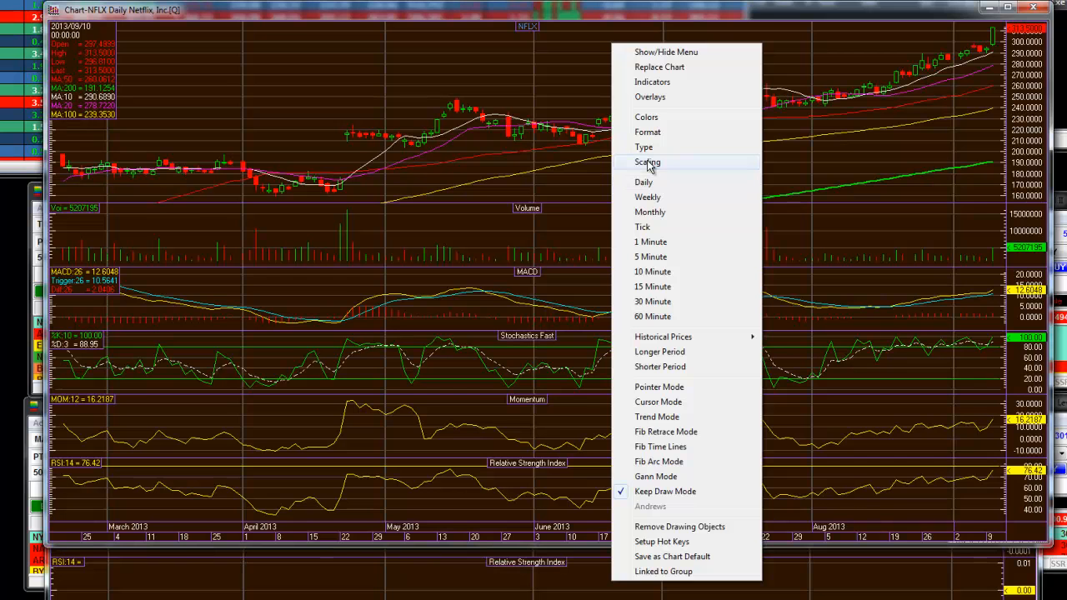
mouse_move(652, 316)
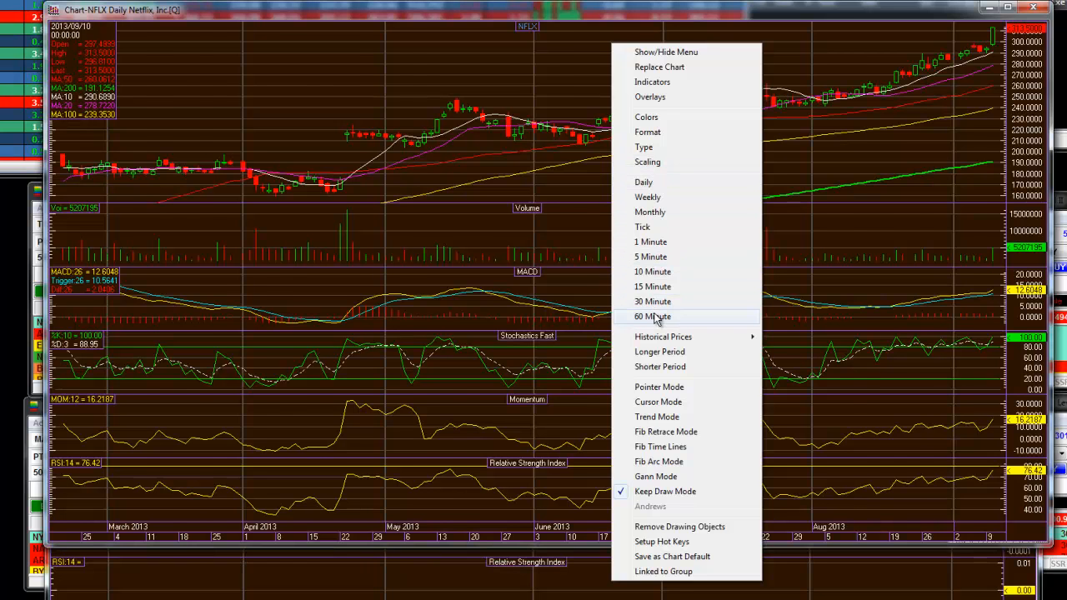
left_click(652, 316)
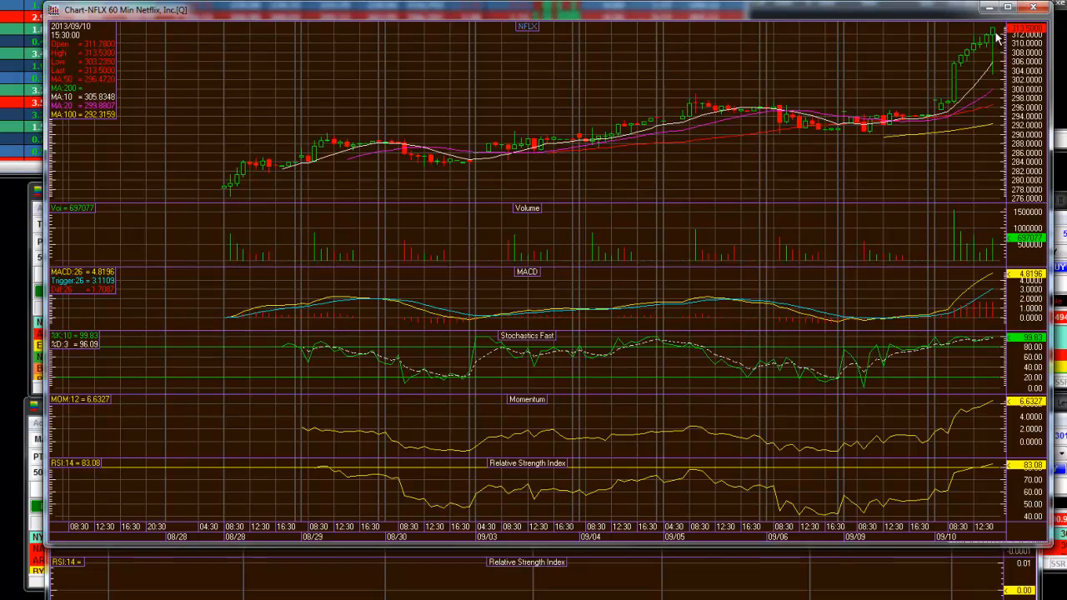
mouse_move(997, 52)
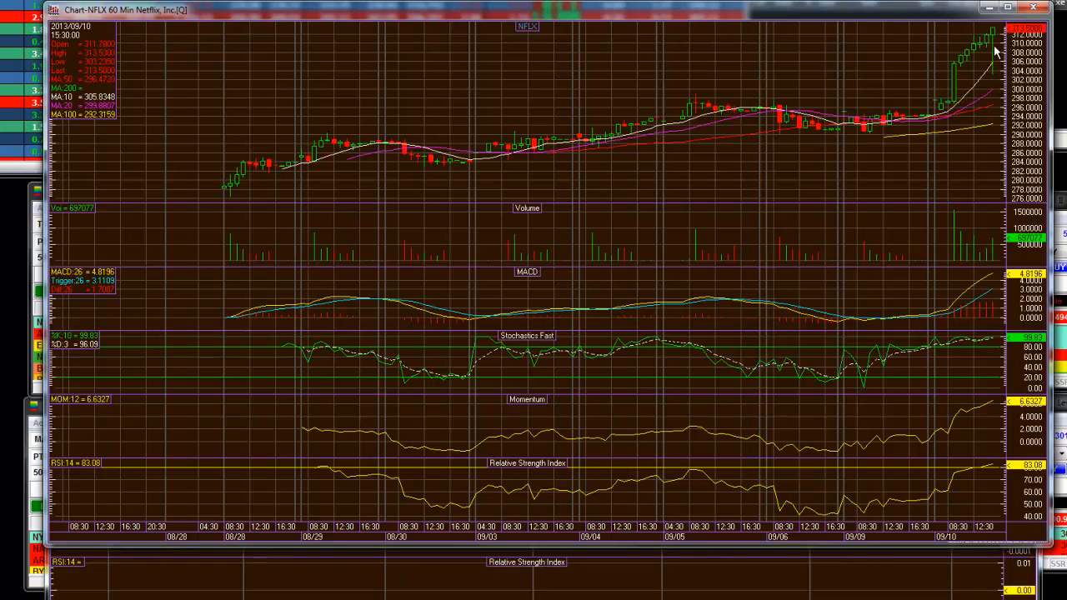
mouse_move(991, 40)
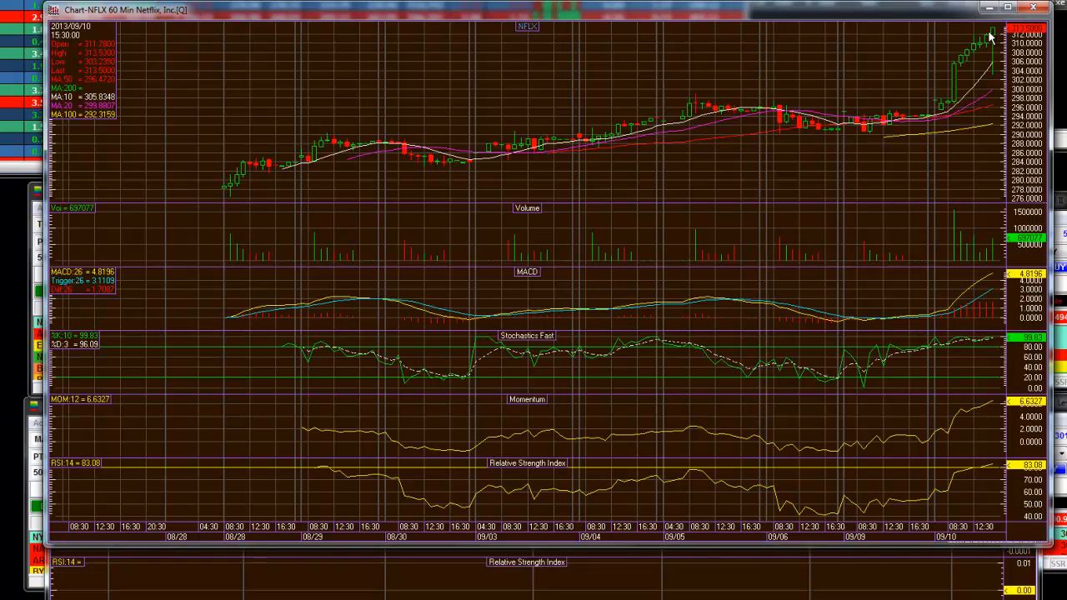
mouse_move(987, 90)
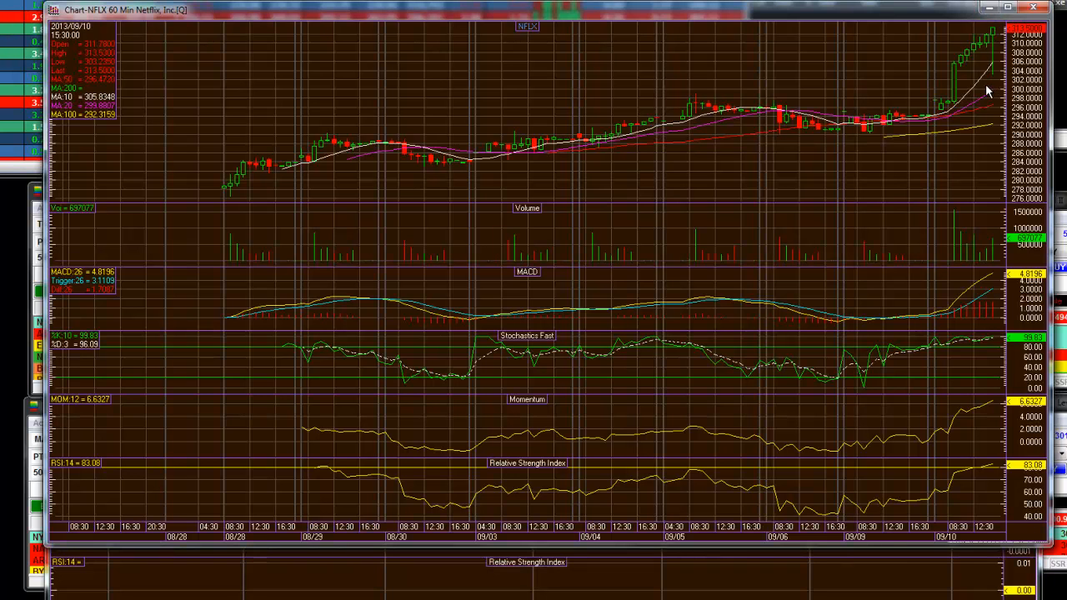
mouse_move(695, 143)
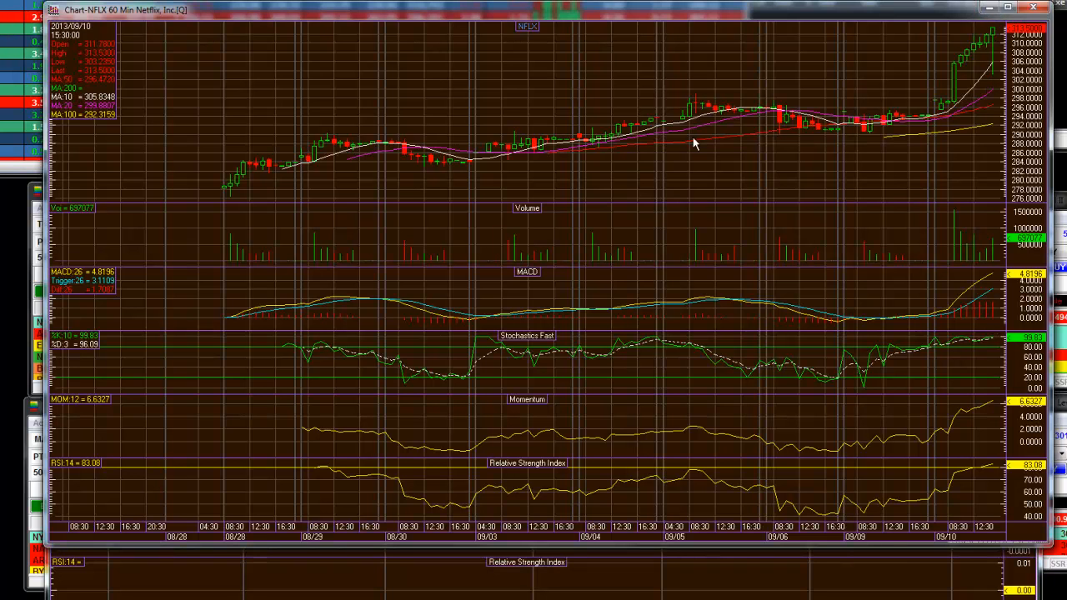
Step: Change the NFLX 60 Min chart to Monthly bars
right_click(696, 142)
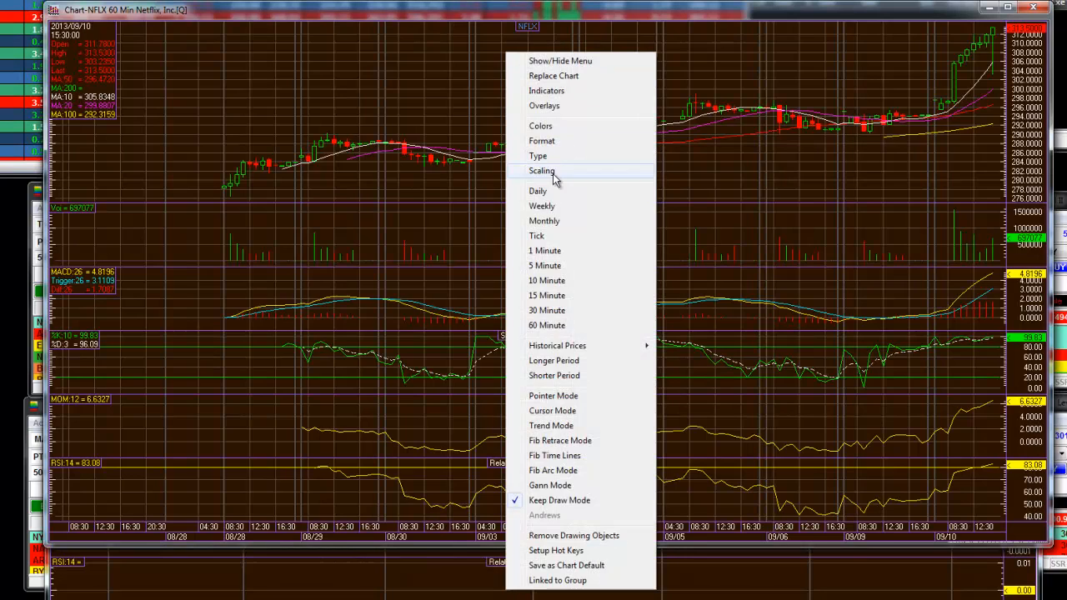
left_click(543, 220)
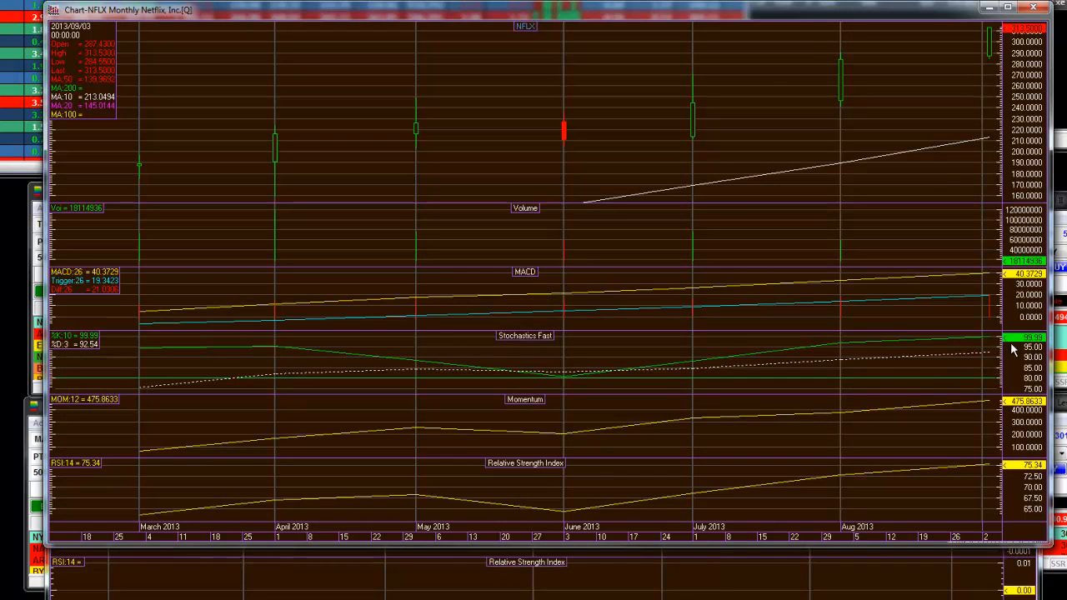
mouse_move(987, 42)
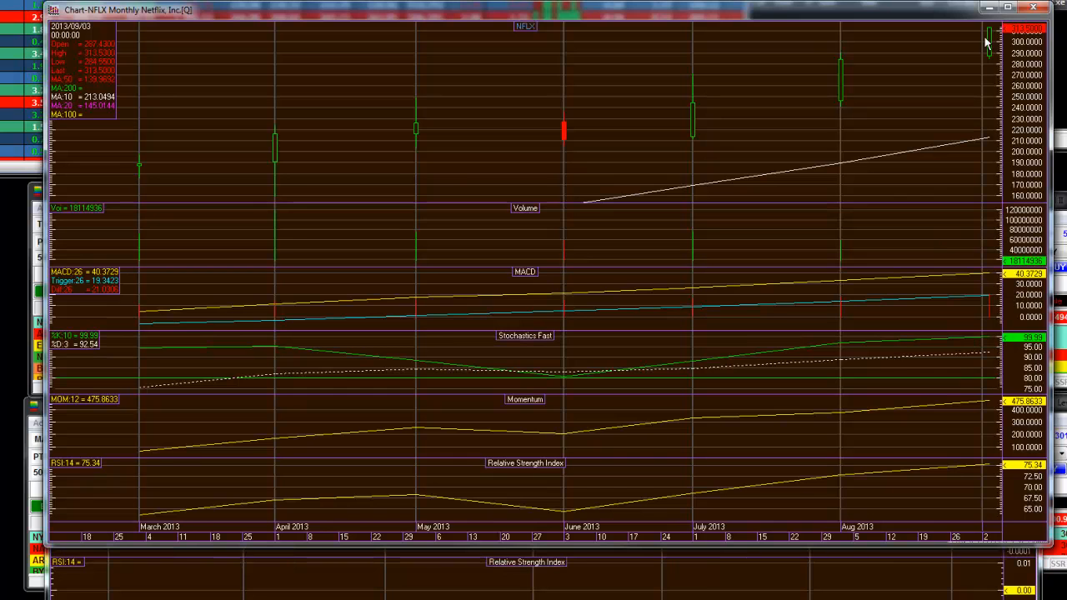
mouse_move(984, 40)
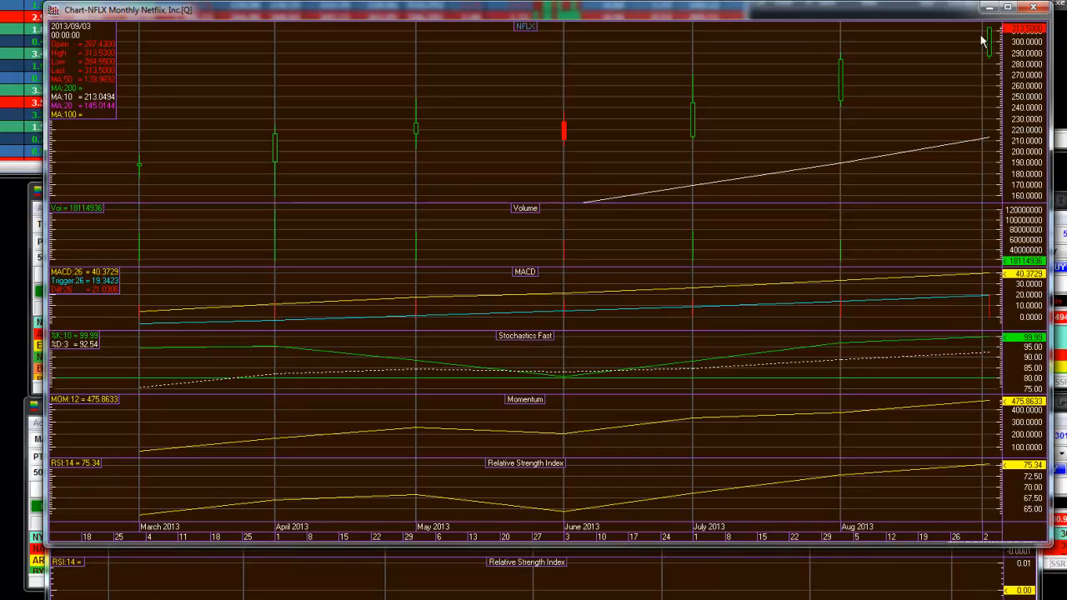
mouse_move(857, 28)
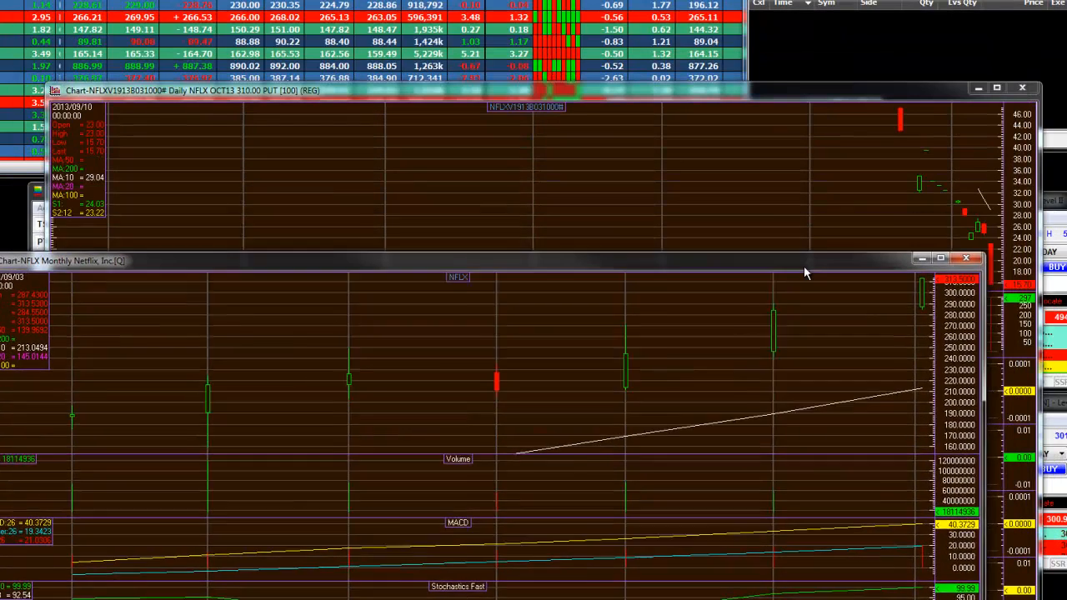
Step: Bring the NFLX OCT13 310 PUT chart in front of the monthly chart
left_click(966, 258)
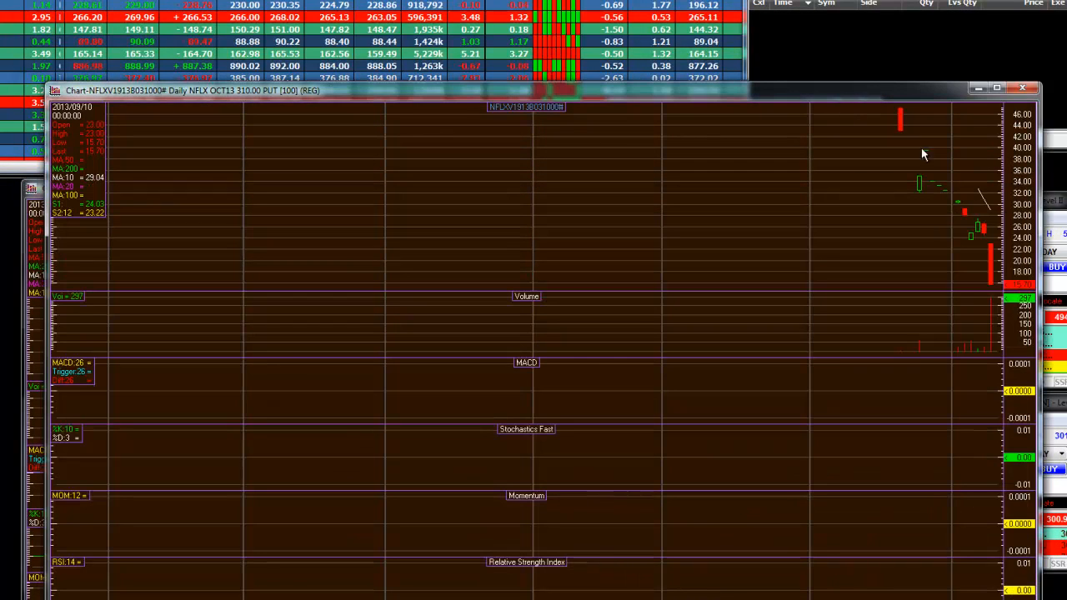
mouse_move(992, 290)
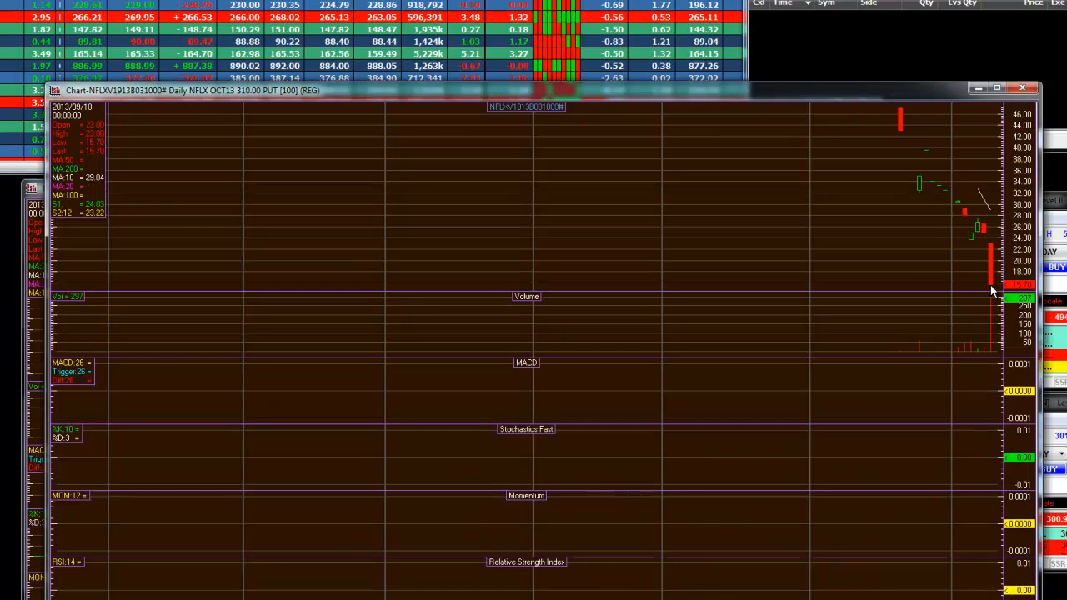
mouse_move(782, 100)
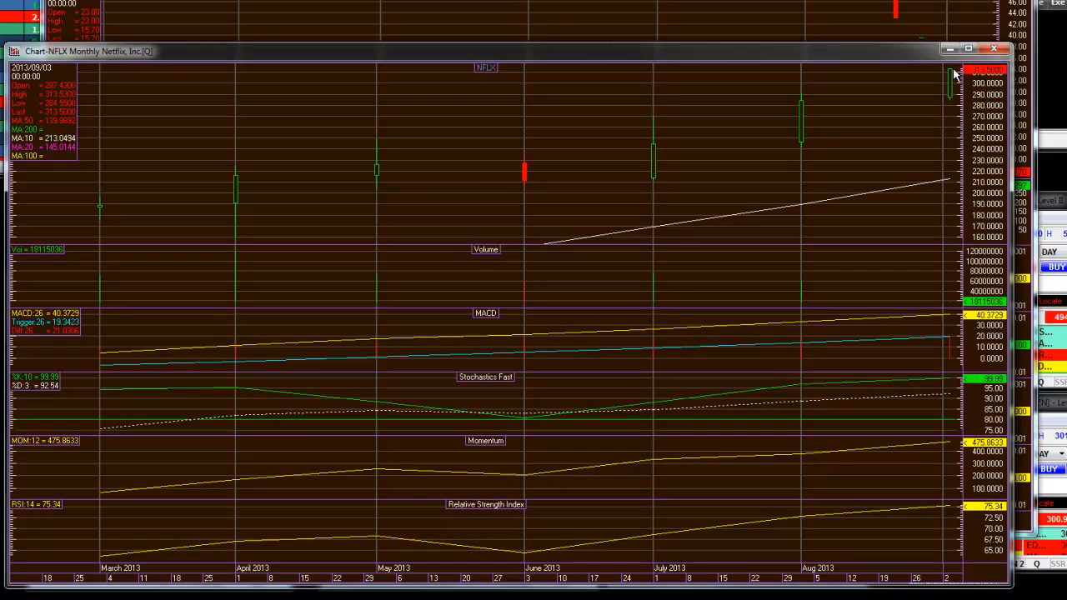
mouse_move(955, 73)
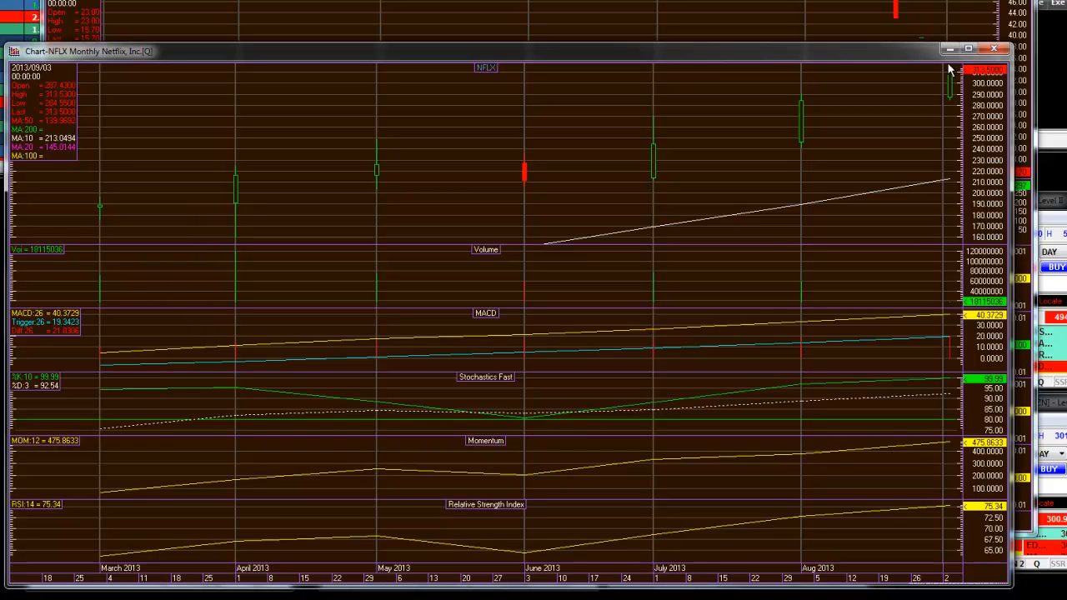
mouse_move(317, 422)
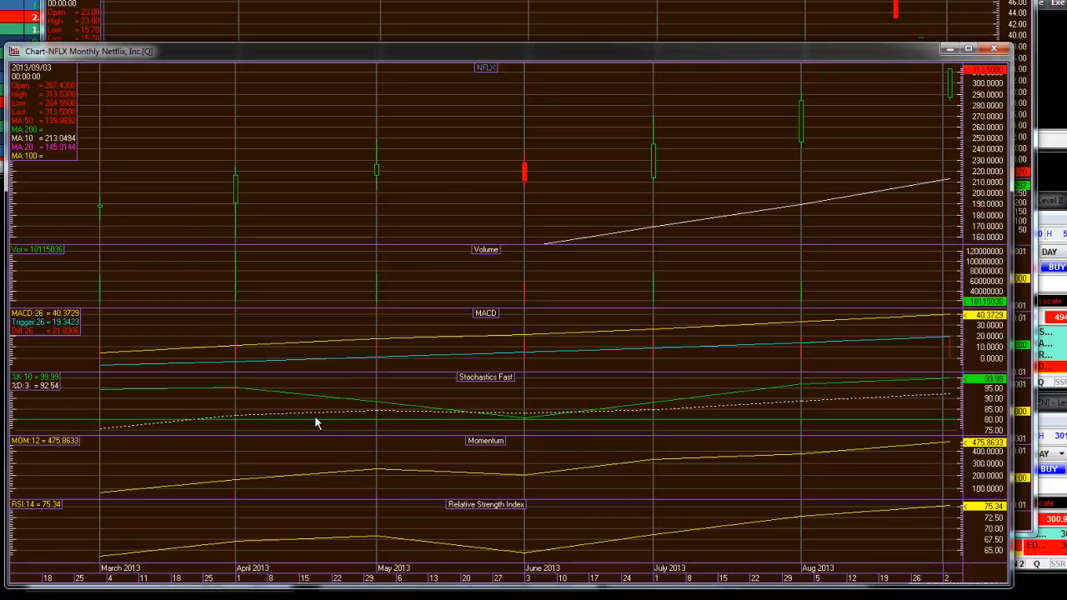